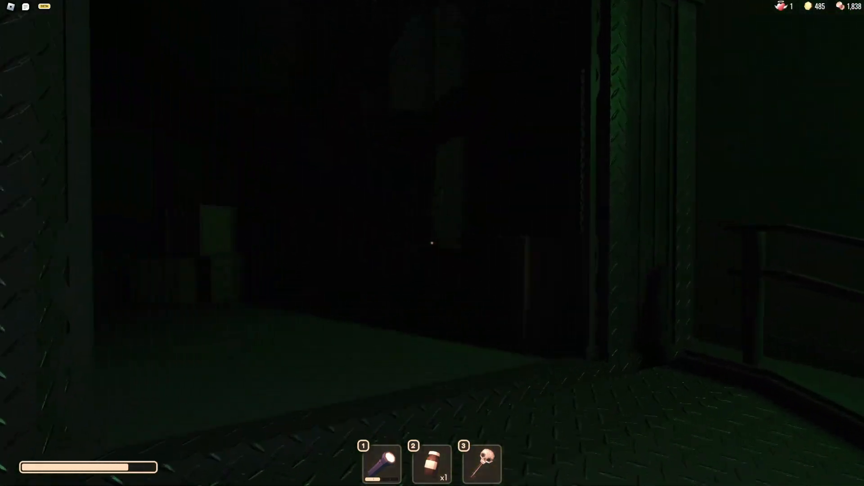
pyautogui.moveTo(431, 243)
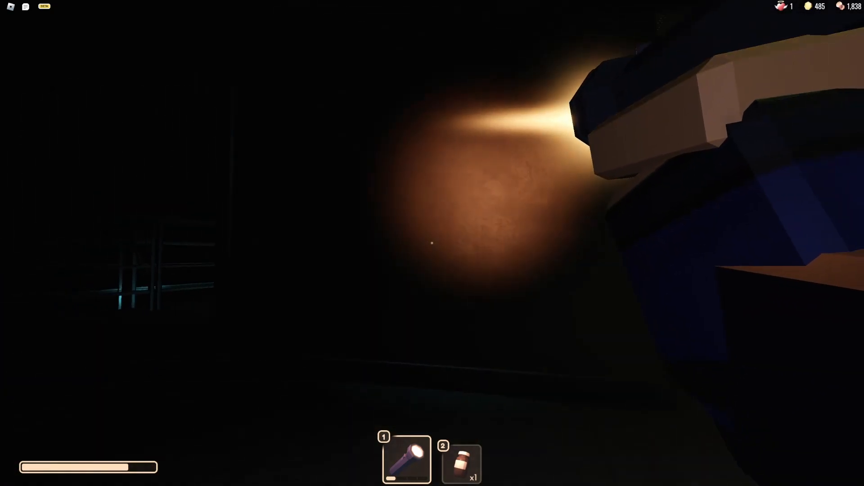
pyautogui.moveTo(429, 243)
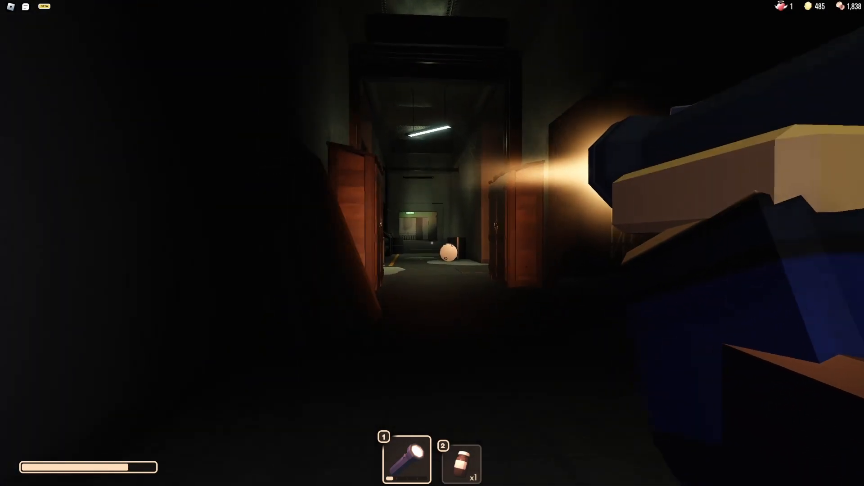
pyautogui.moveTo(432, 243)
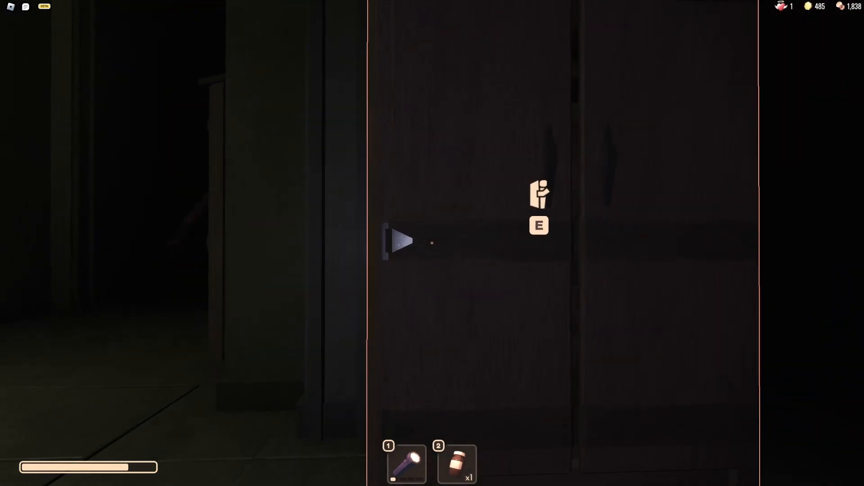
# - Interact with the hiding closet beside the hazard-striped doorway
pyautogui.press('e')
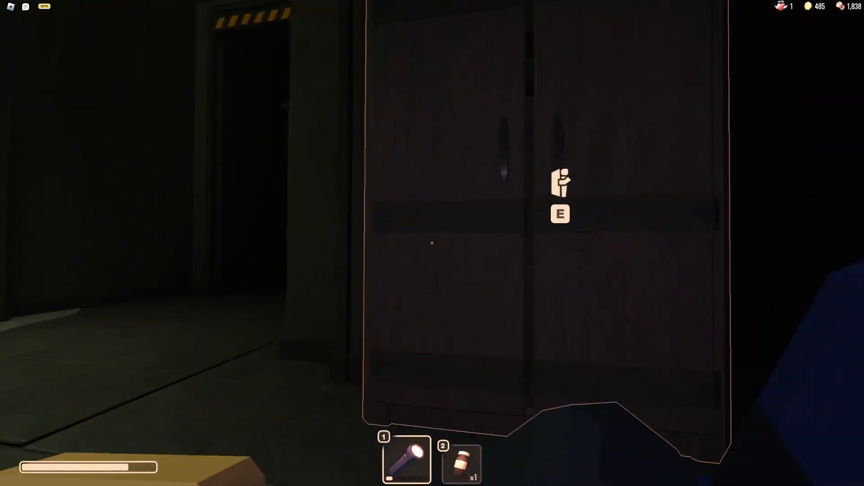
# - Leave the closet and continue to the barrel overlooking the lit exit hallway
pyautogui.press('e')
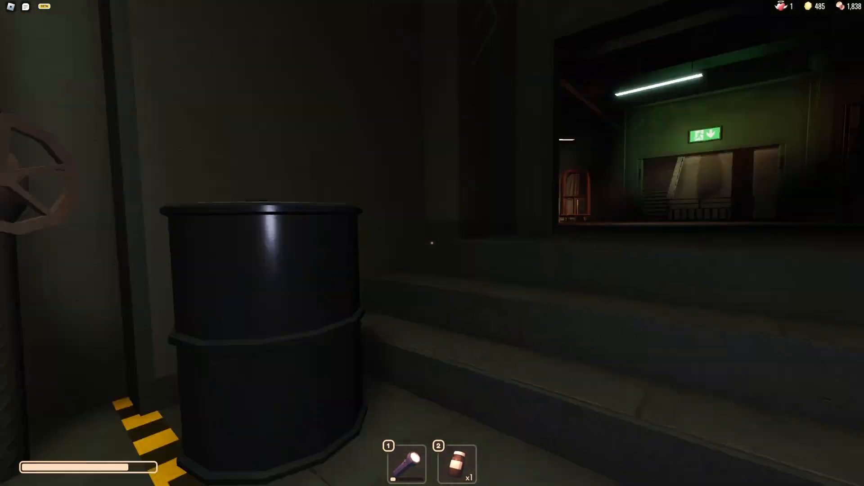
pyautogui.moveTo(429, 244)
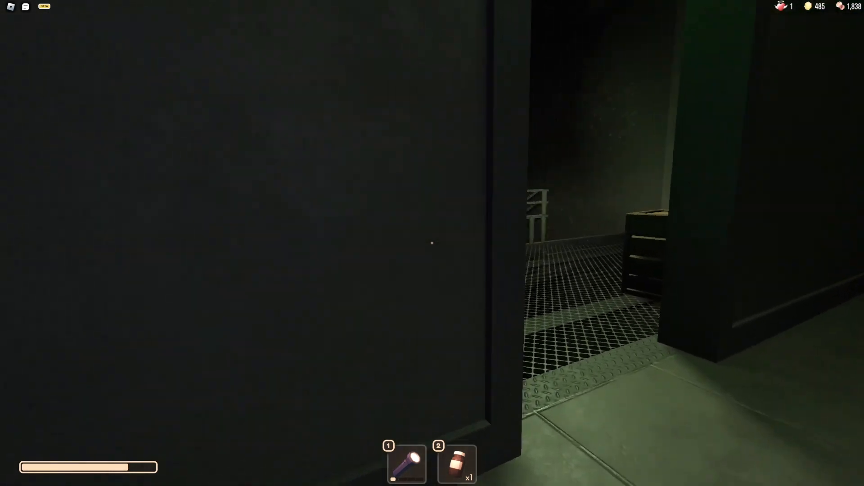
pyautogui.moveTo(426, 243)
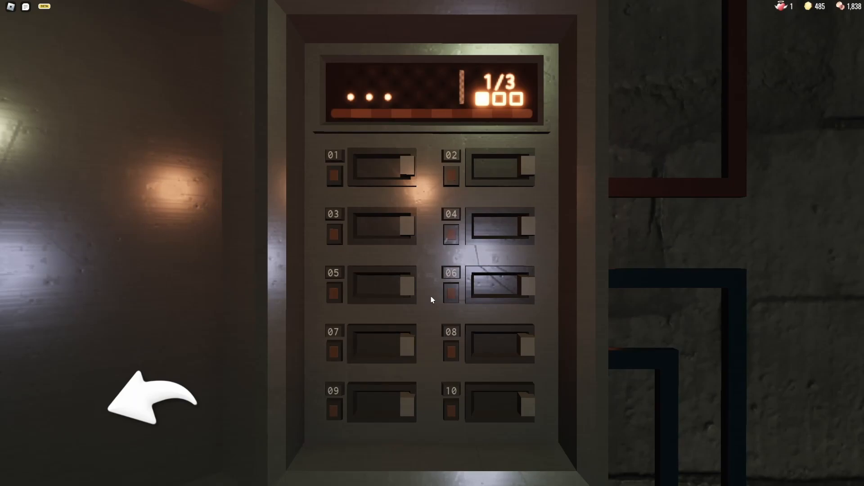
# - Bring up the close-up view of the numbered switch panel reading 1/3
pyautogui.click(451, 350)
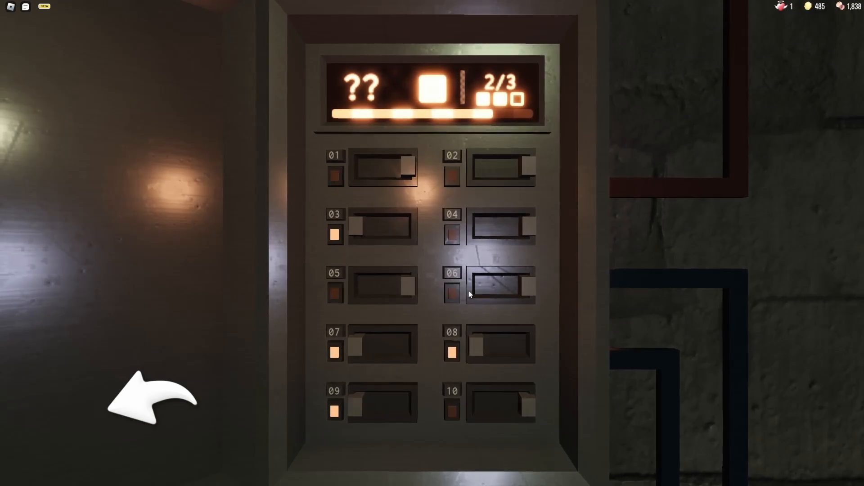
# - Flip switch 06 on so it joins 03, 07, 08 and 09 with lights lit
pyautogui.click(453, 292)
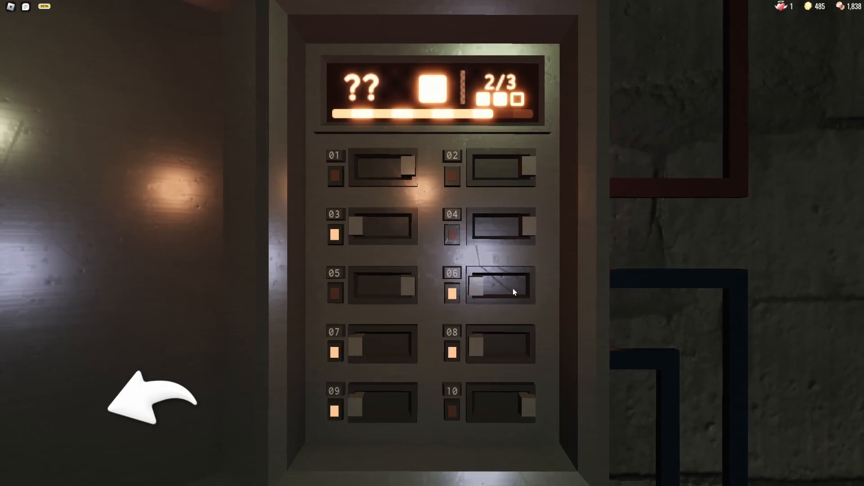